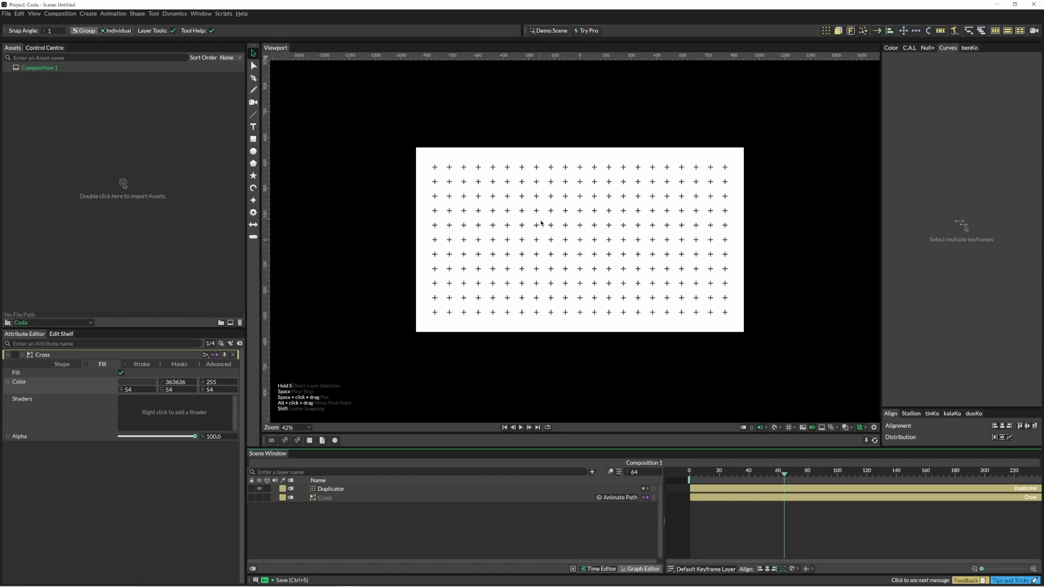
Select the Duplicator layer and bring up its Deformers list in the Attribute Editor.
click(329, 489)
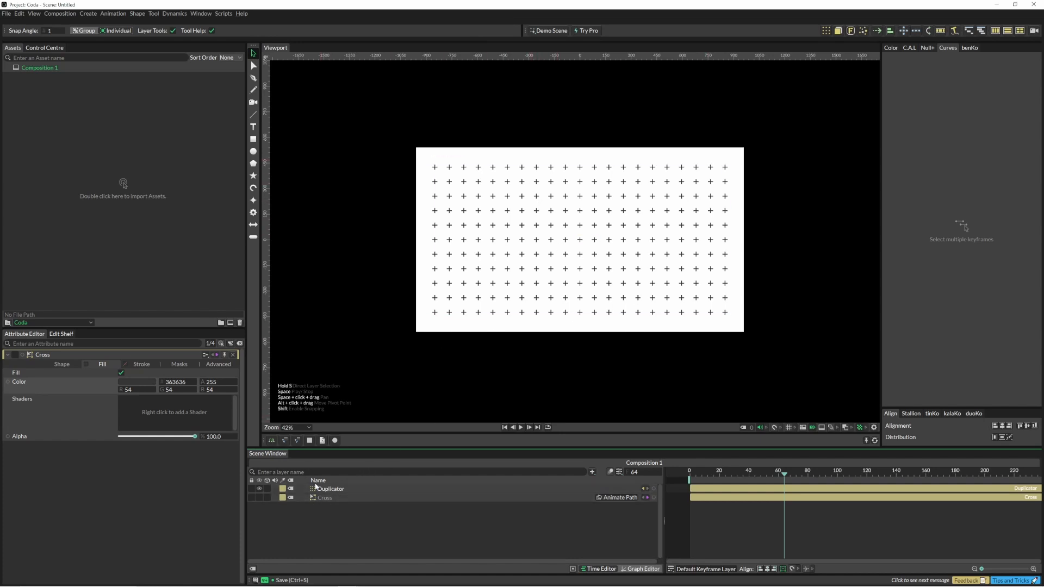
click(329, 488)
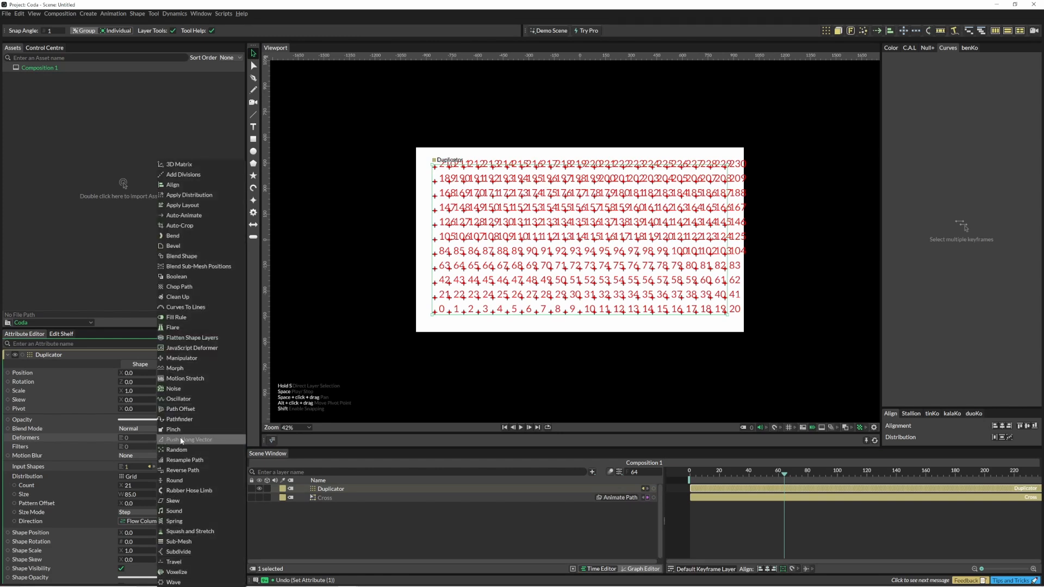
Attach a Push Along Vector deformer to the Duplicator and review its Behaviour and Falloffs settings.
click(190, 439)
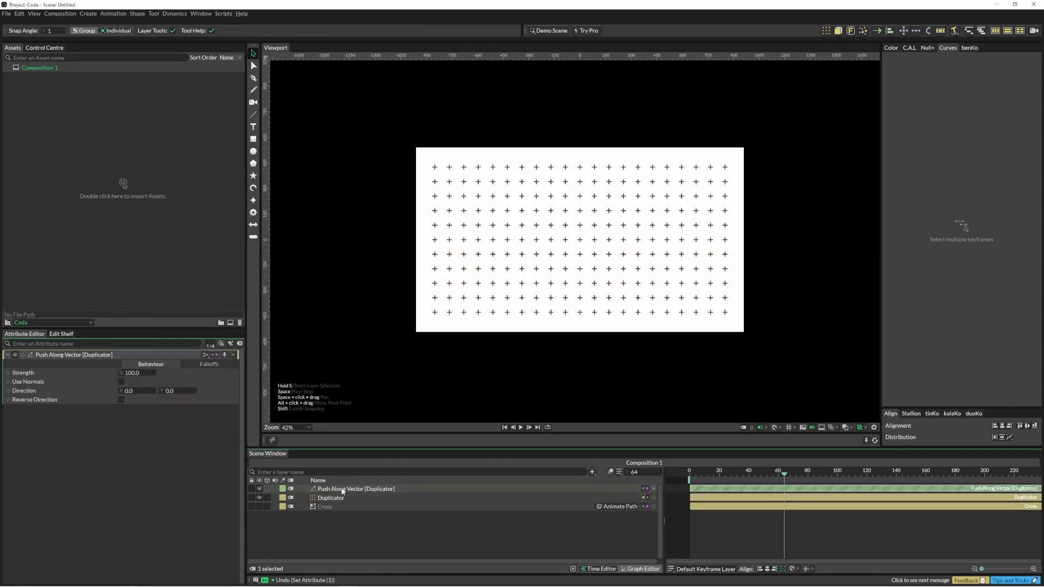
click(130, 390)
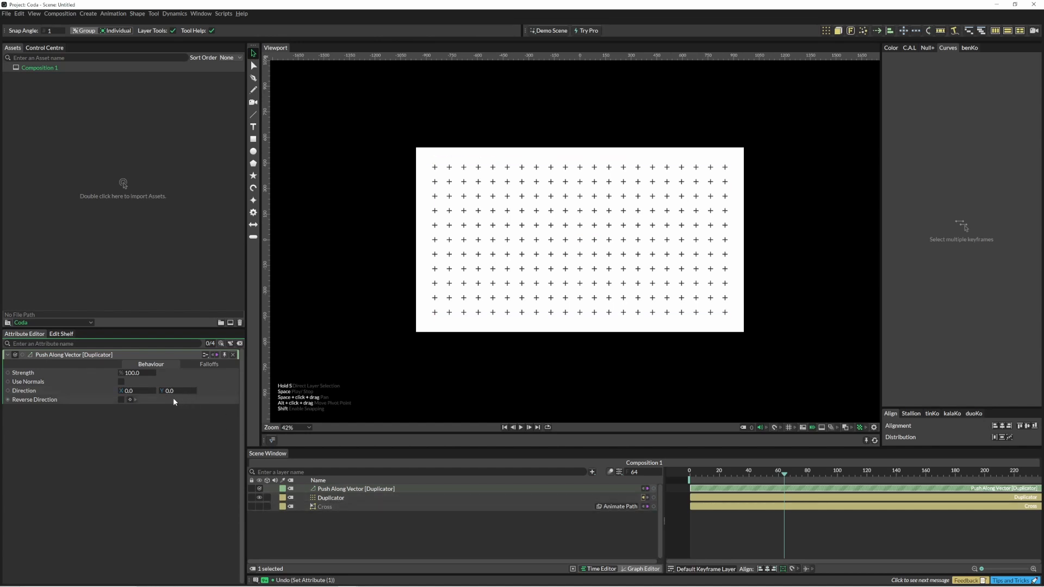
mouse_move(198, 404)
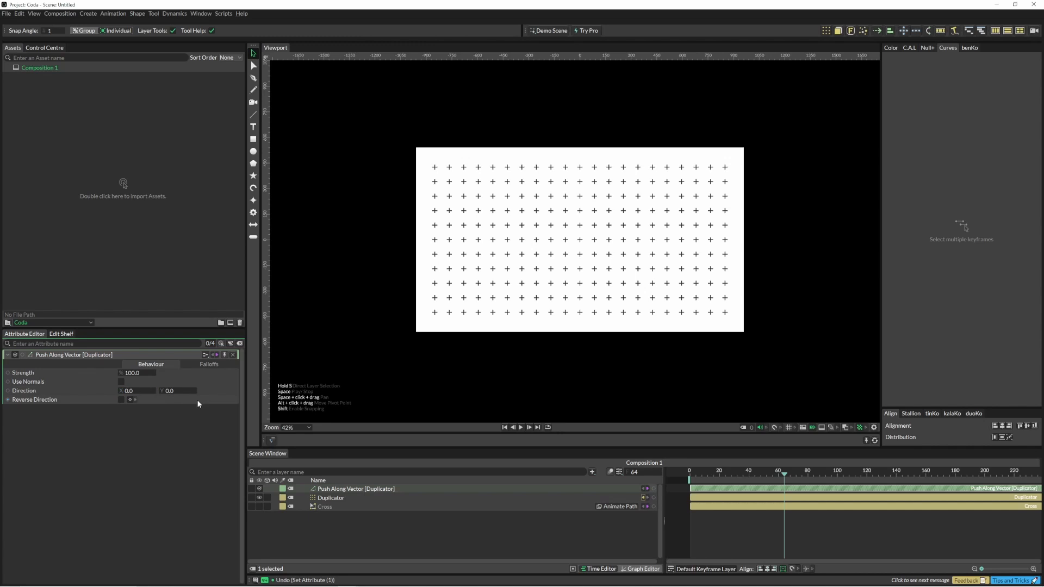
mouse_move(149, 404)
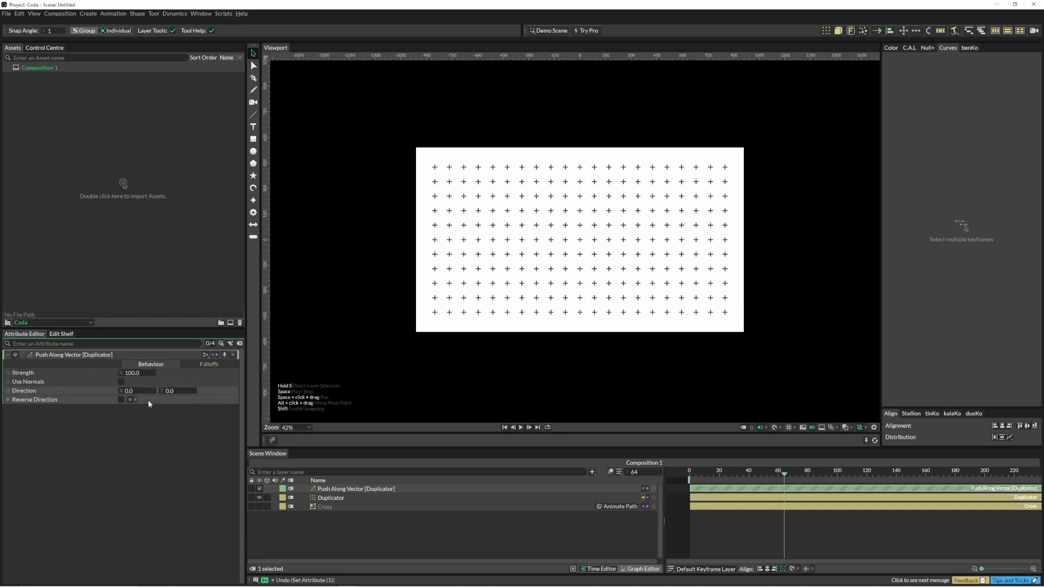
click(209, 365)
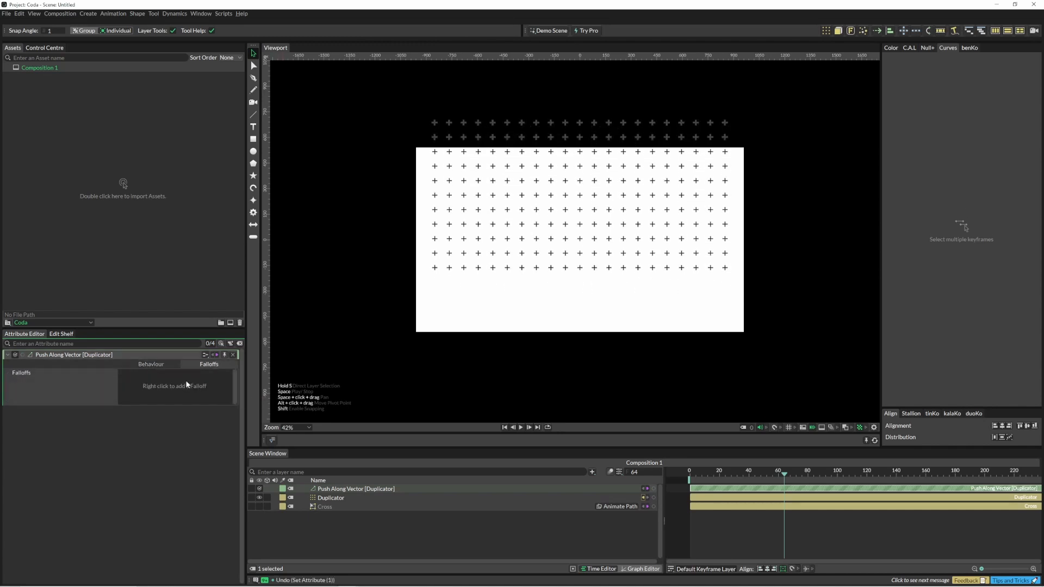
right_click(174, 387)
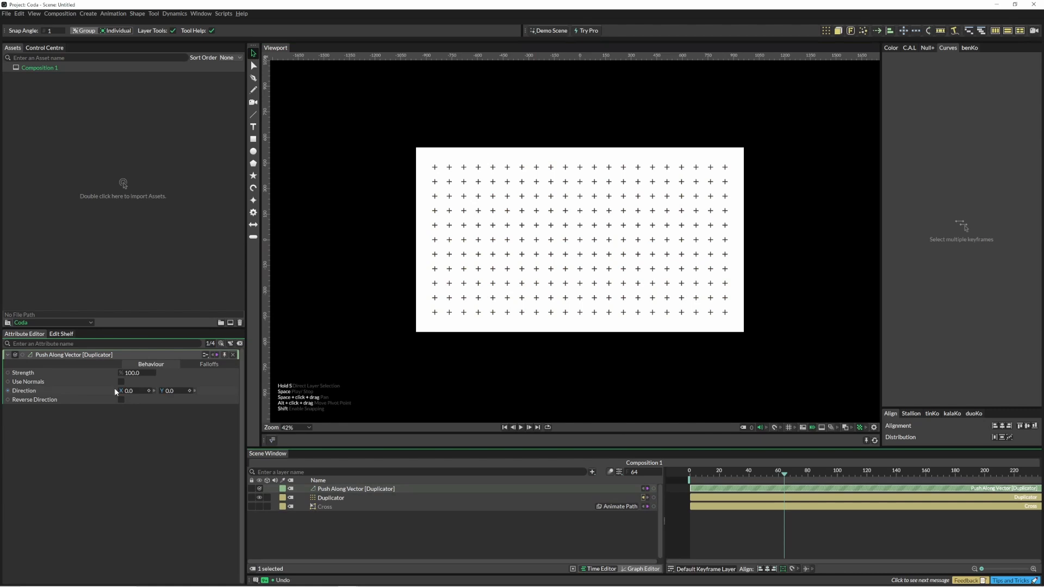
Drive the deformer's Direction with a Get Vector behaviour targeted at a new circular Falloff.
right_click(115, 391)
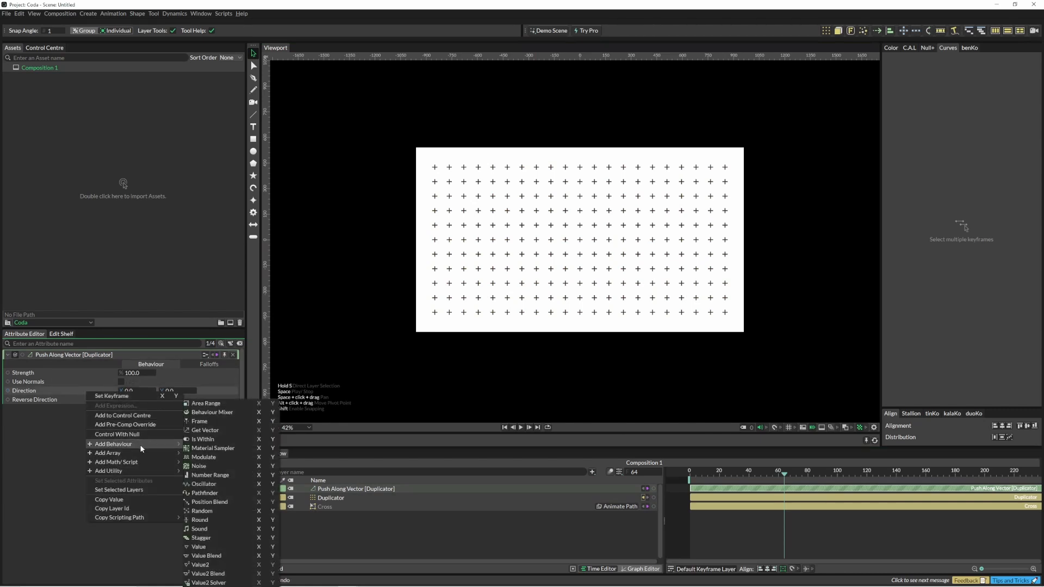
click(204, 429)
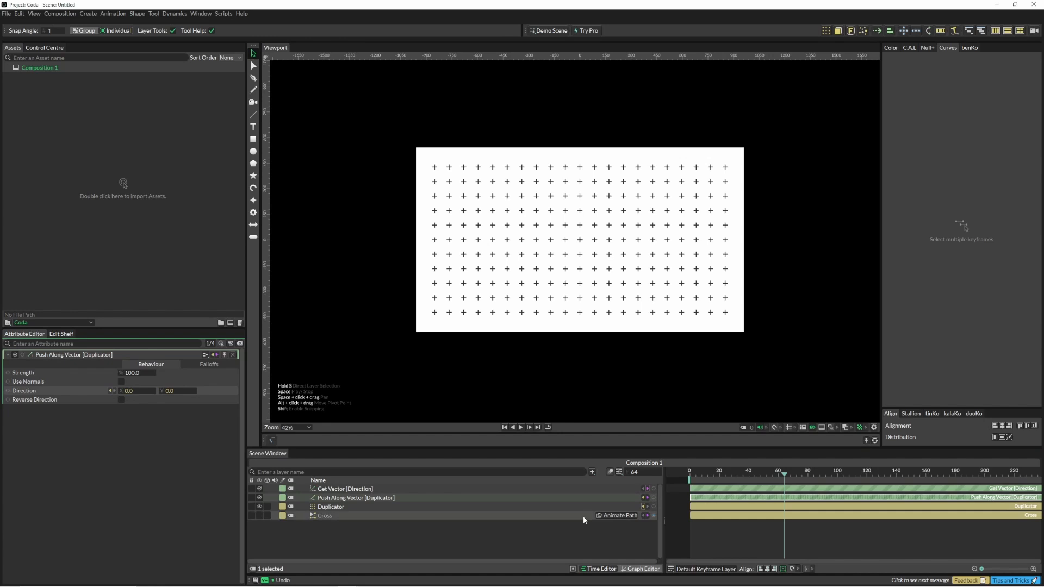
click(591, 472)
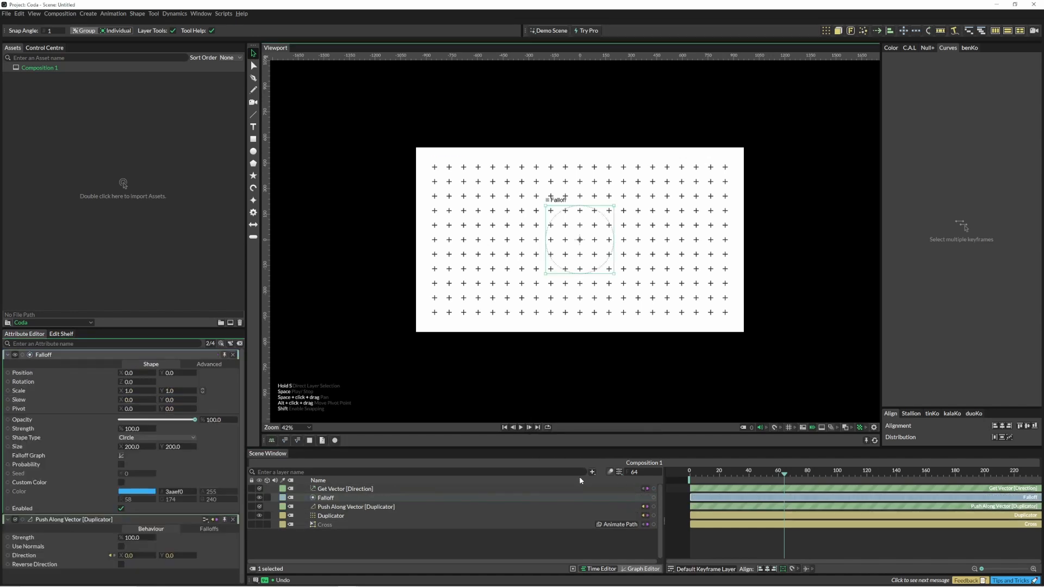
click(345, 488)
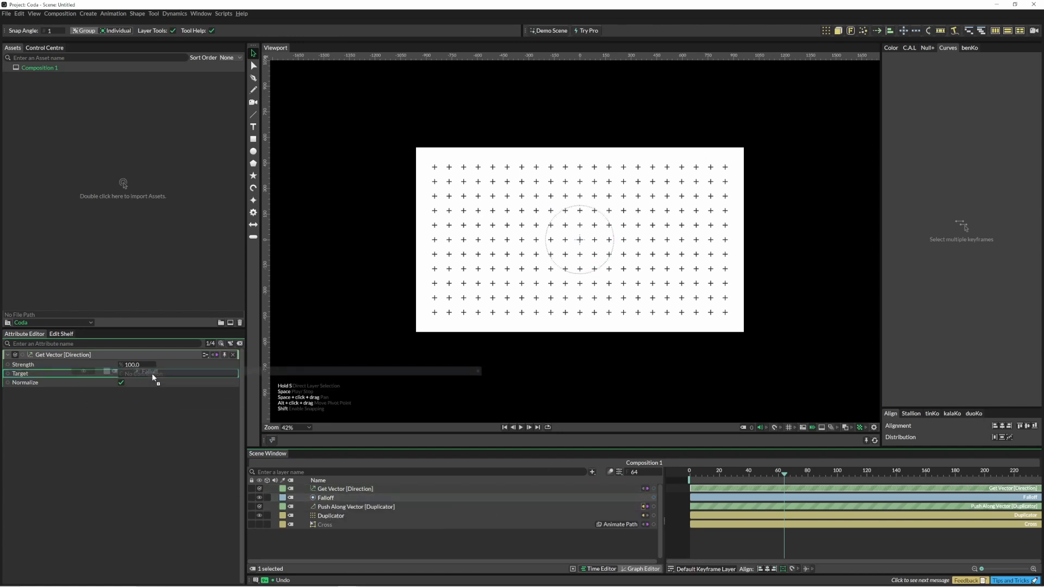
click(141, 373)
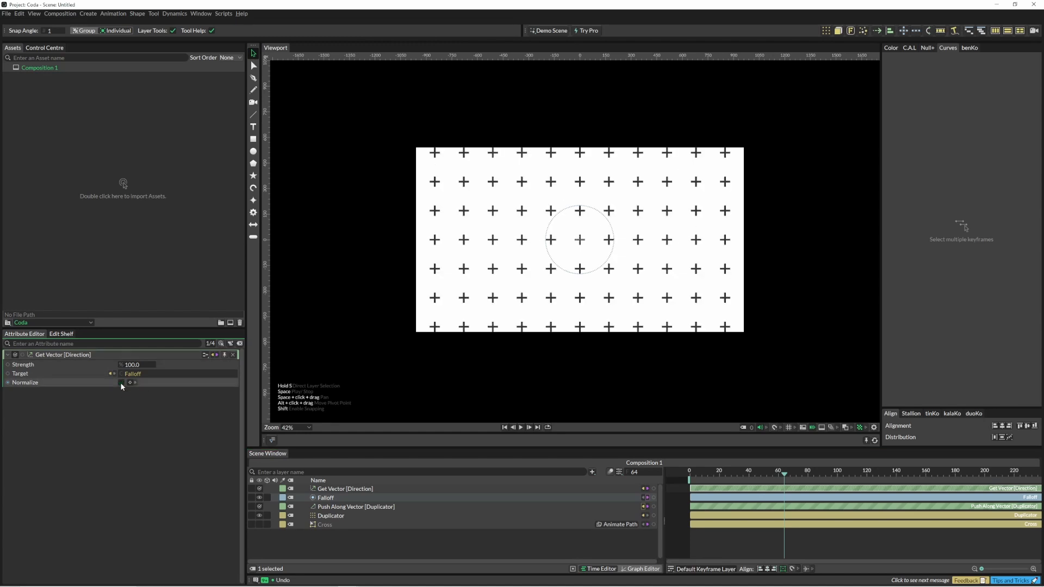
Add the Falloff under the deformer's Falloffs and enlarge the circle to 521.
click(356, 507)
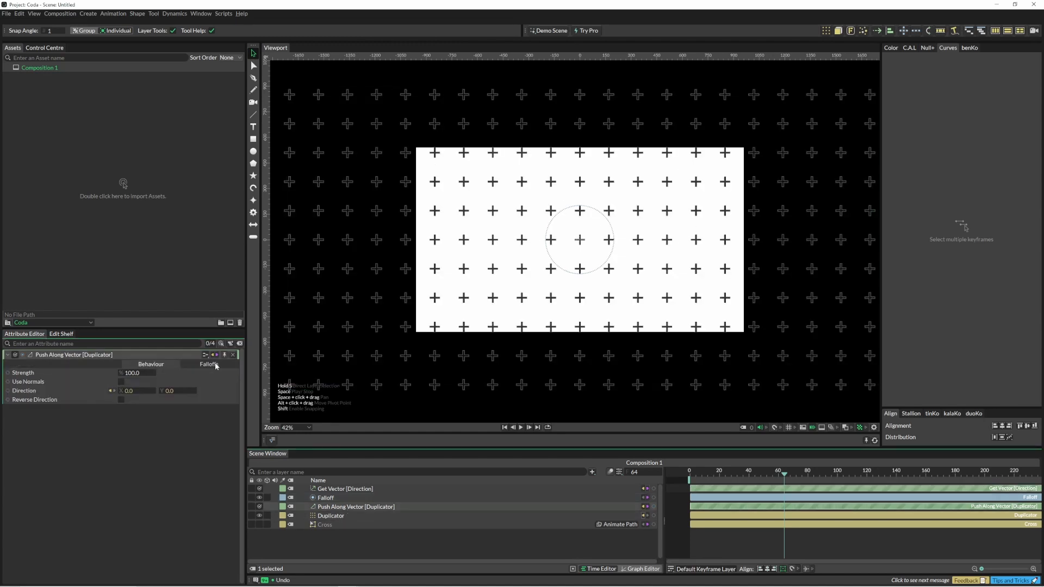
click(209, 365)
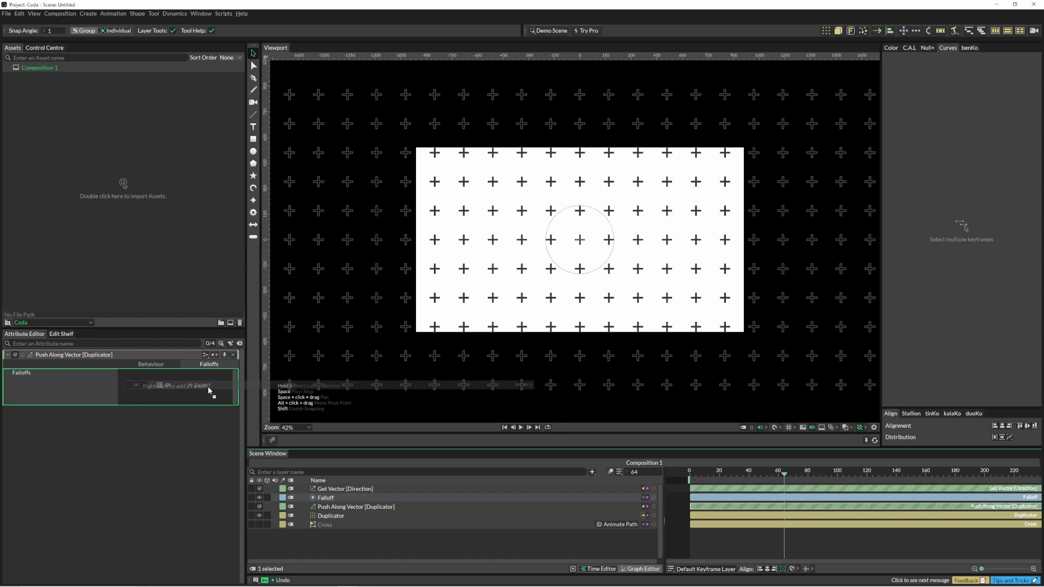
click(176, 385)
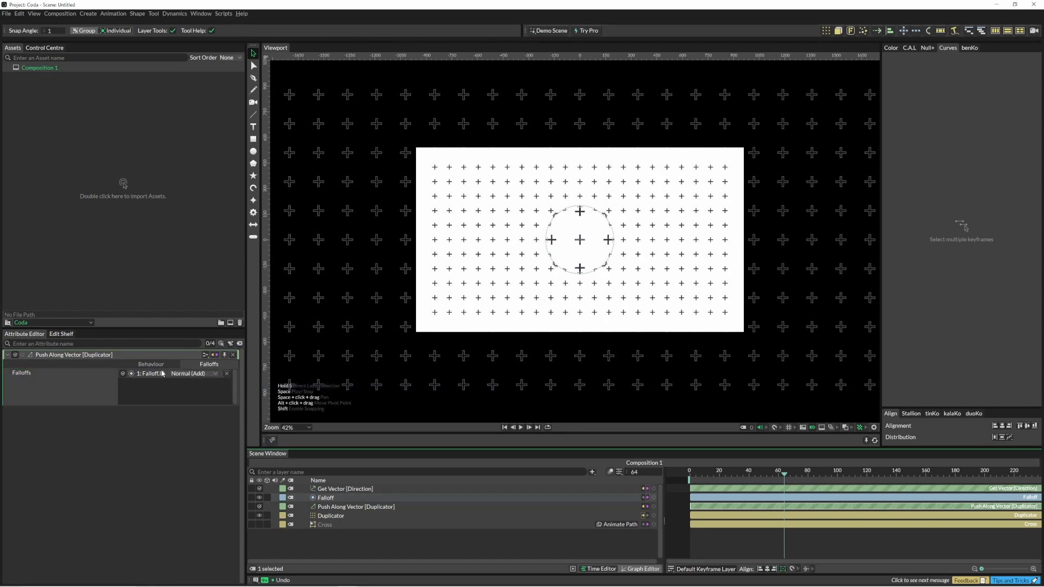
click(150, 365)
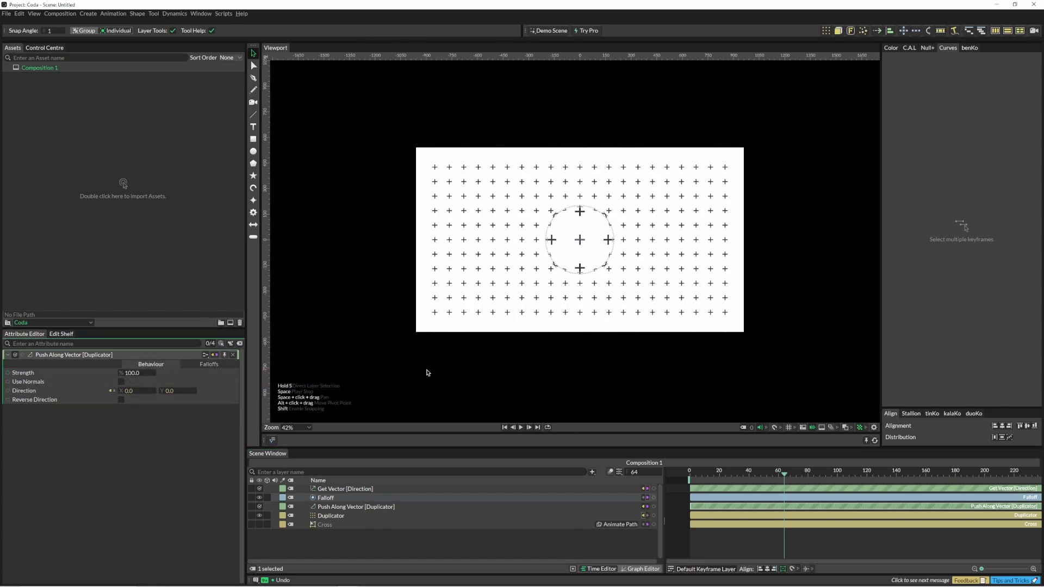
click(326, 498)
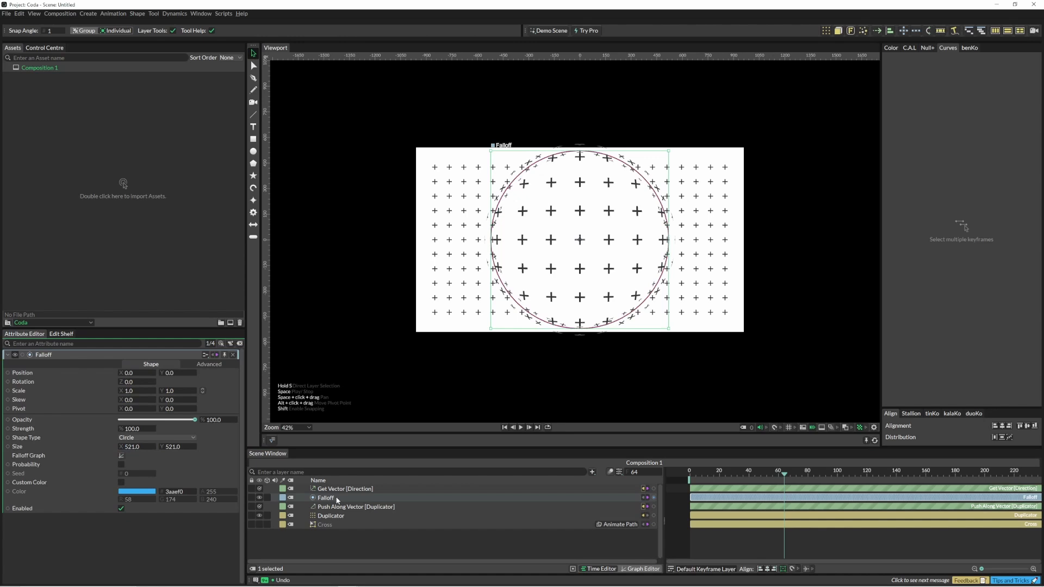
Set Push Along Vector strength to 38 and shift the Falloff circle left so the crosses bulge outward.
click(356, 507)
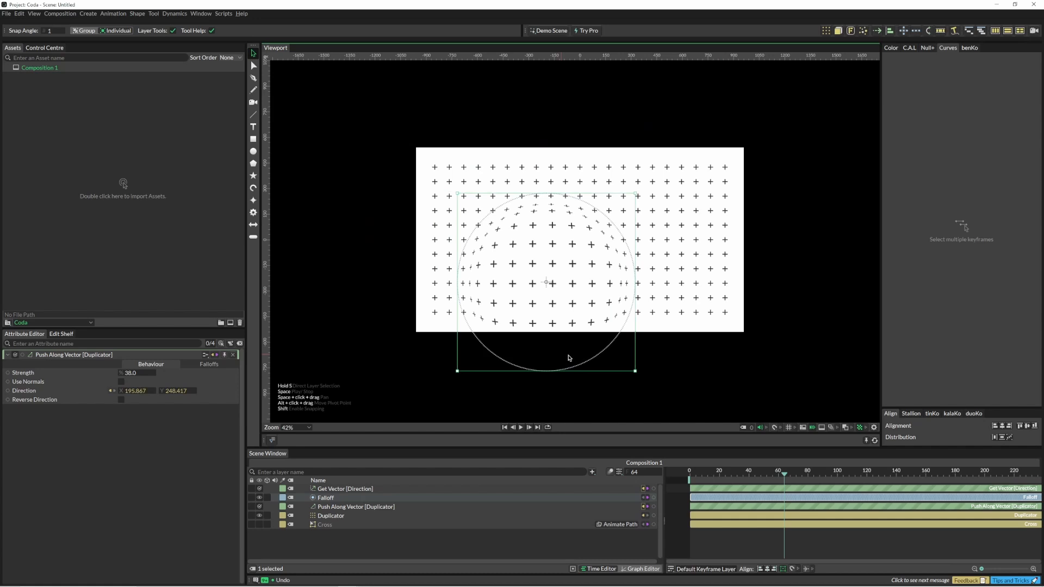
click(326, 498)
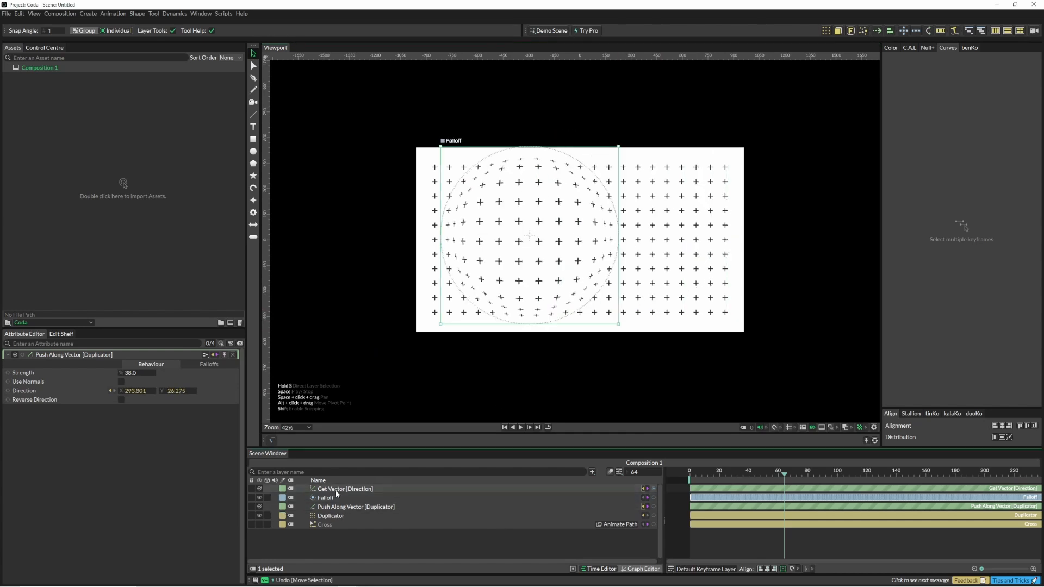
click(345, 489)
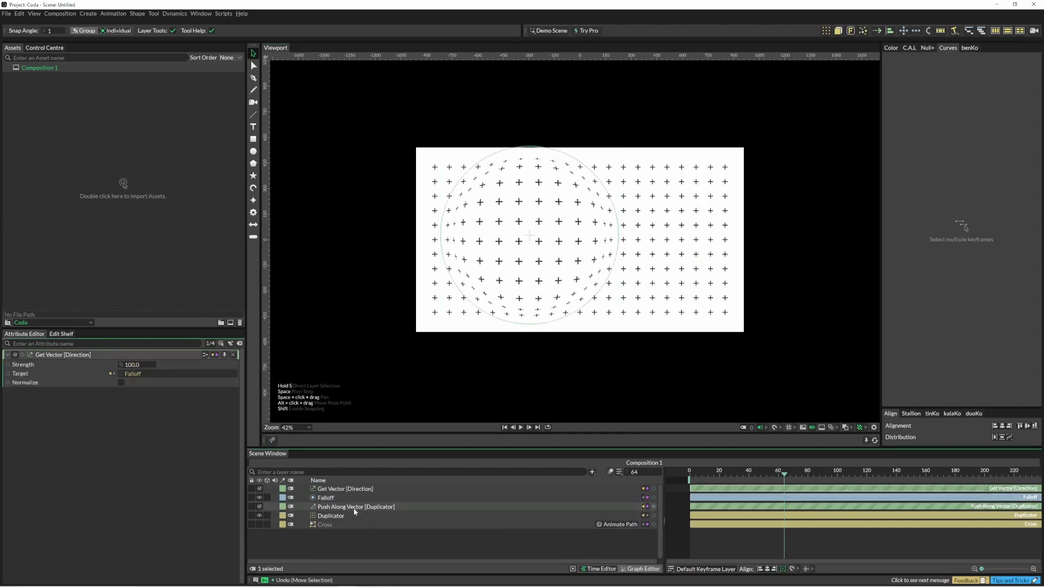
click(356, 506)
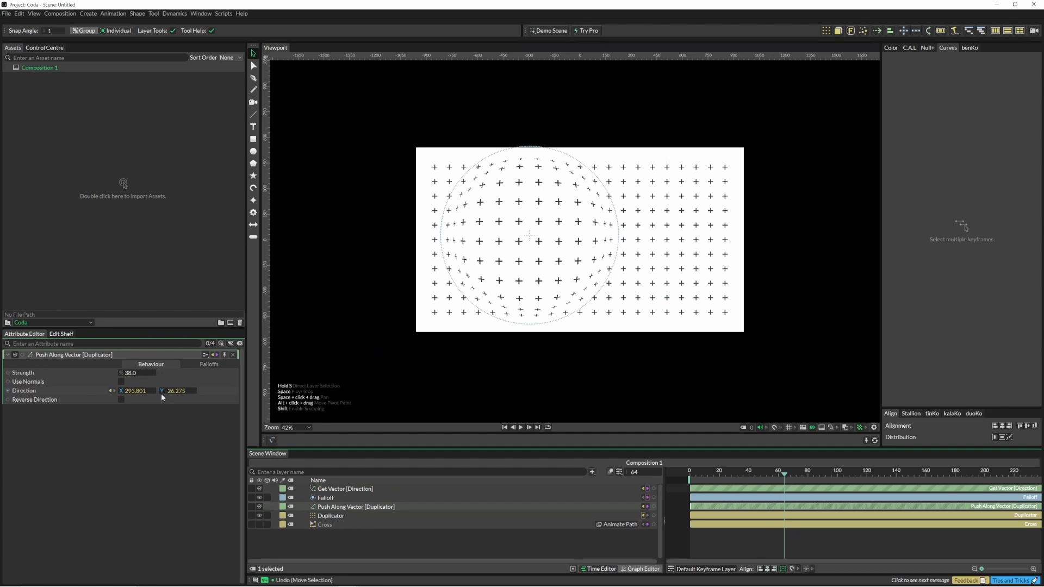
mouse_move(326, 497)
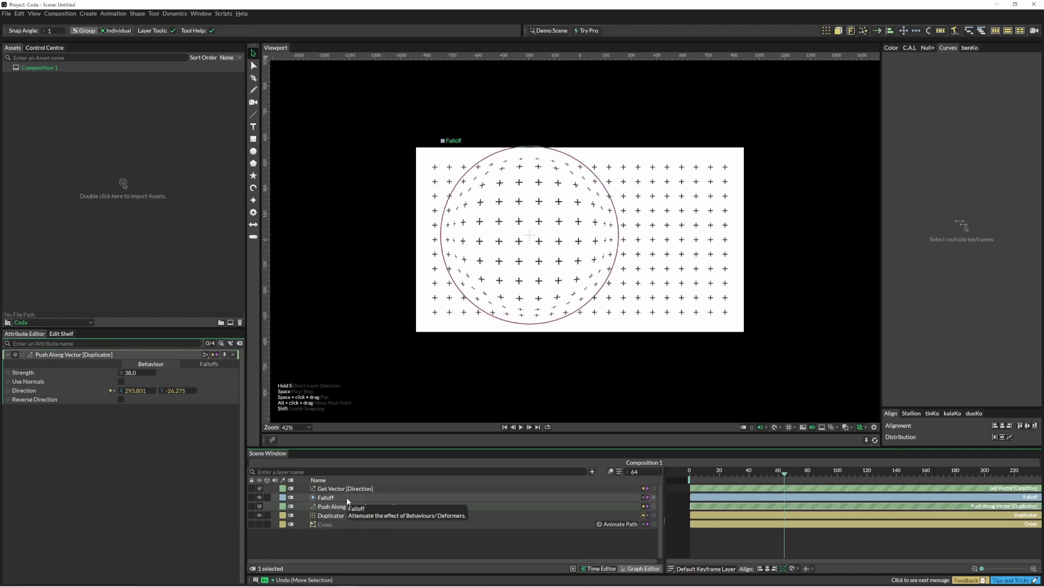
mouse_move(341, 502)
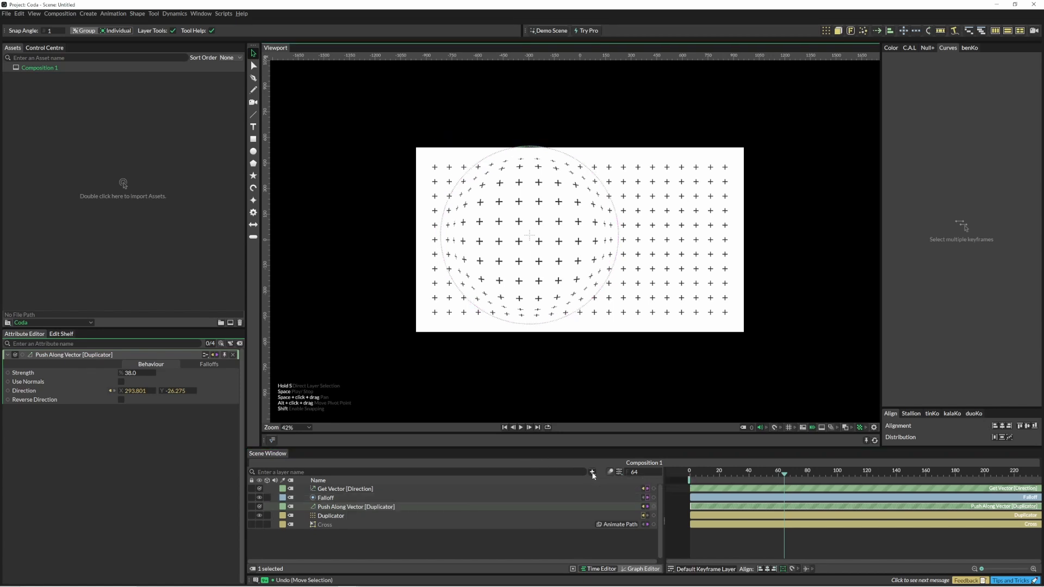
Add a Value2 layer and detach the deformer's Direction from Get Vector.
click(591, 472)
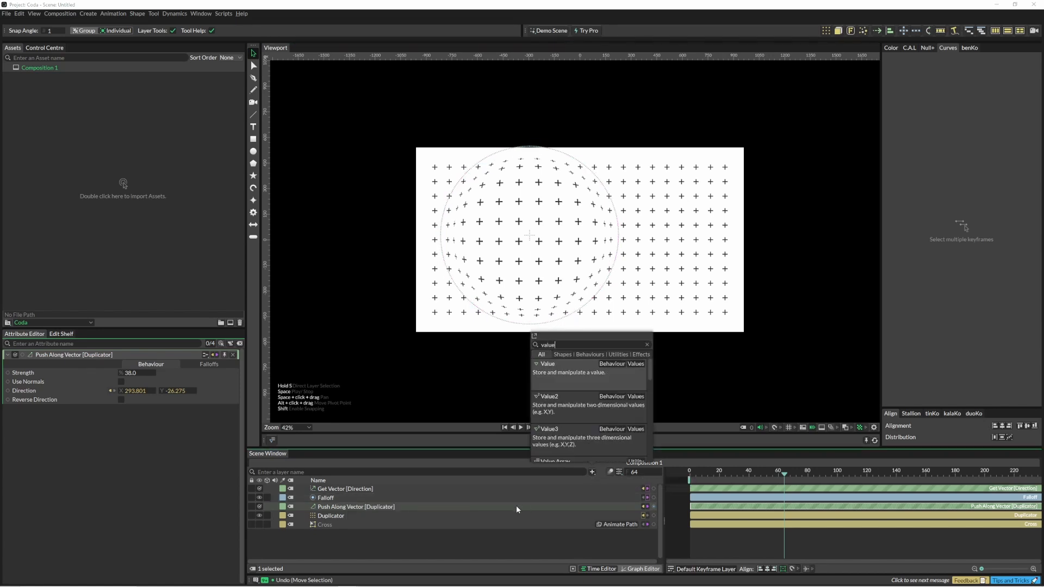
click(549, 397)
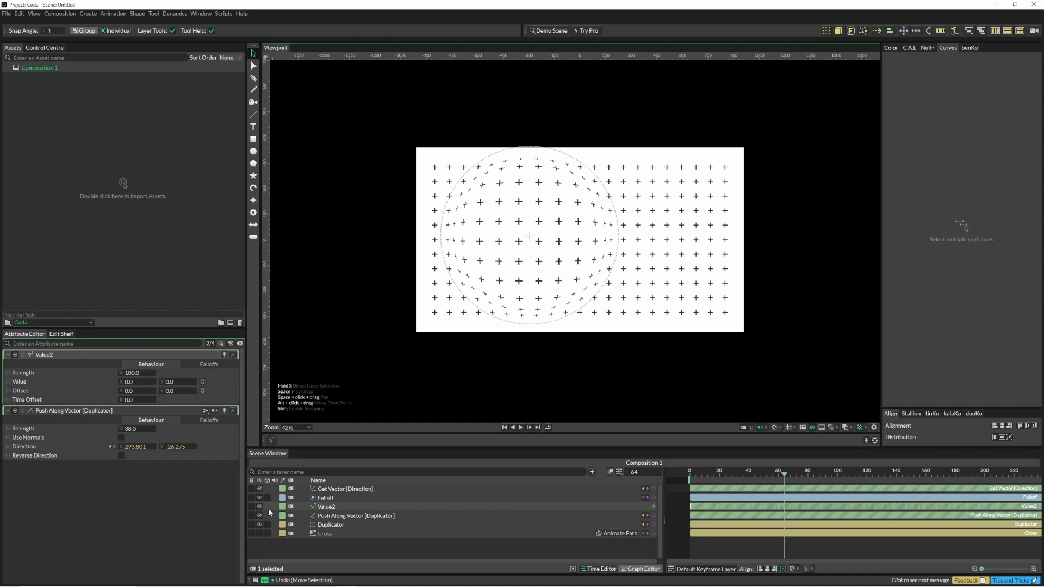
mouse_move(691, 516)
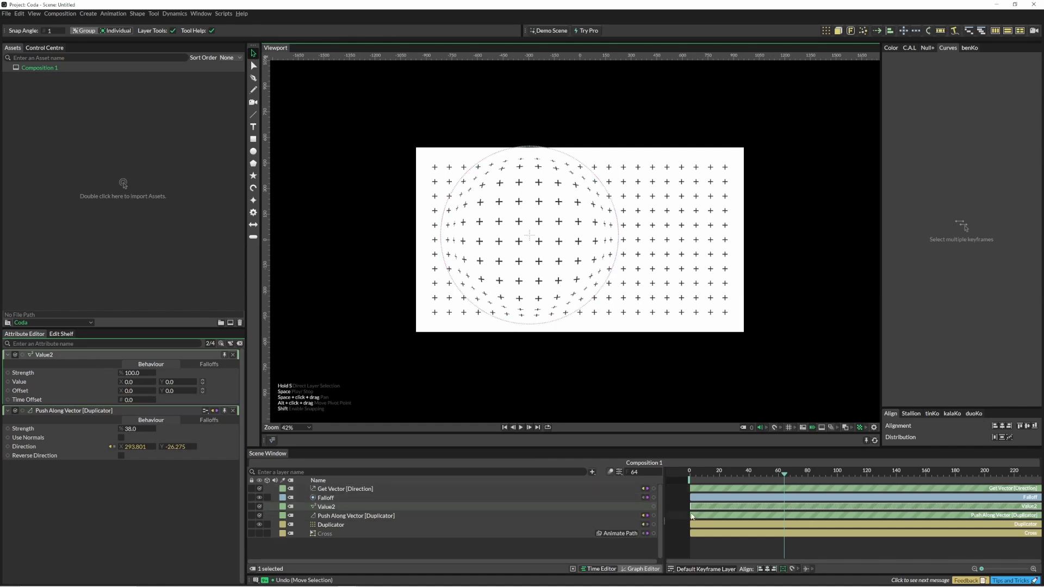
mouse_move(656, 518)
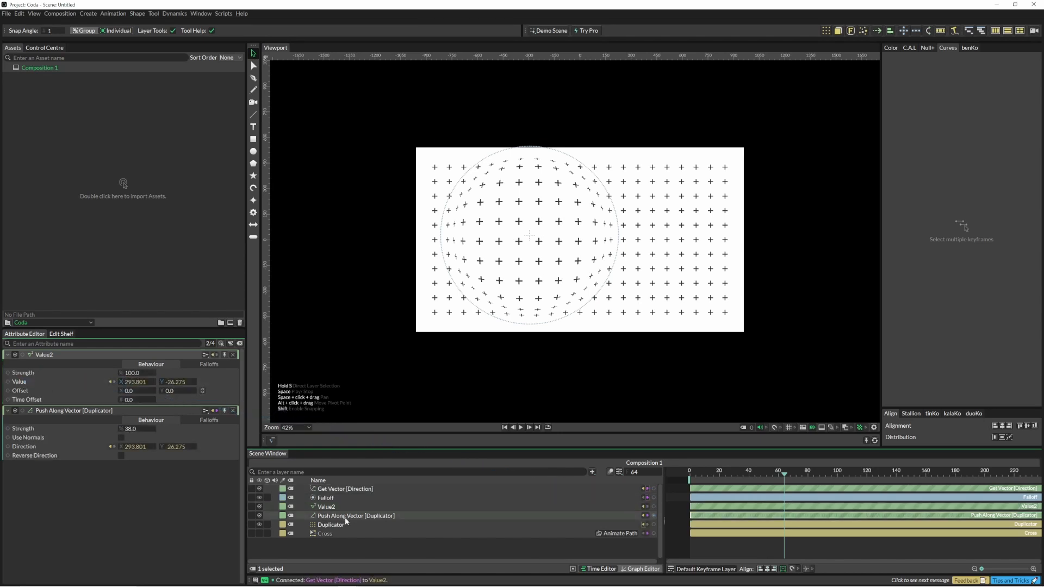
click(356, 516)
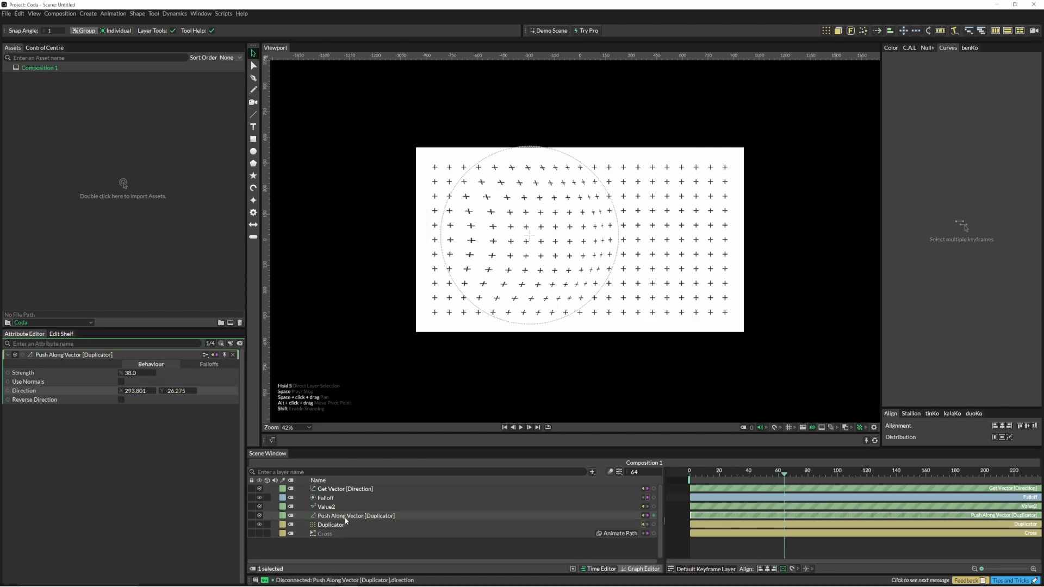
mouse_move(326, 498)
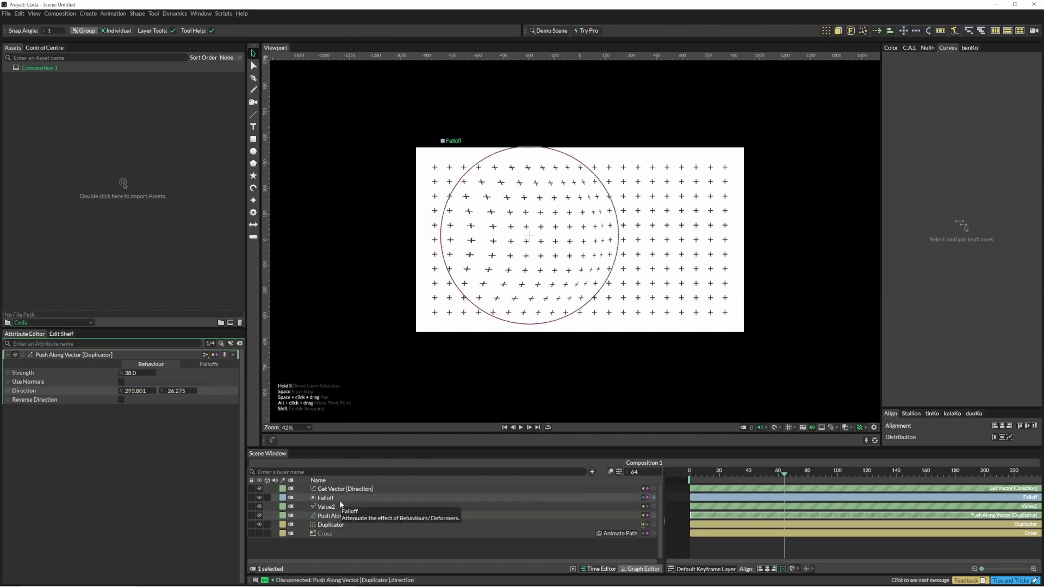
Route Get Vector through Value2 into the deformer's Direction, strength 47, bulge shifted rightward.
click(326, 506)
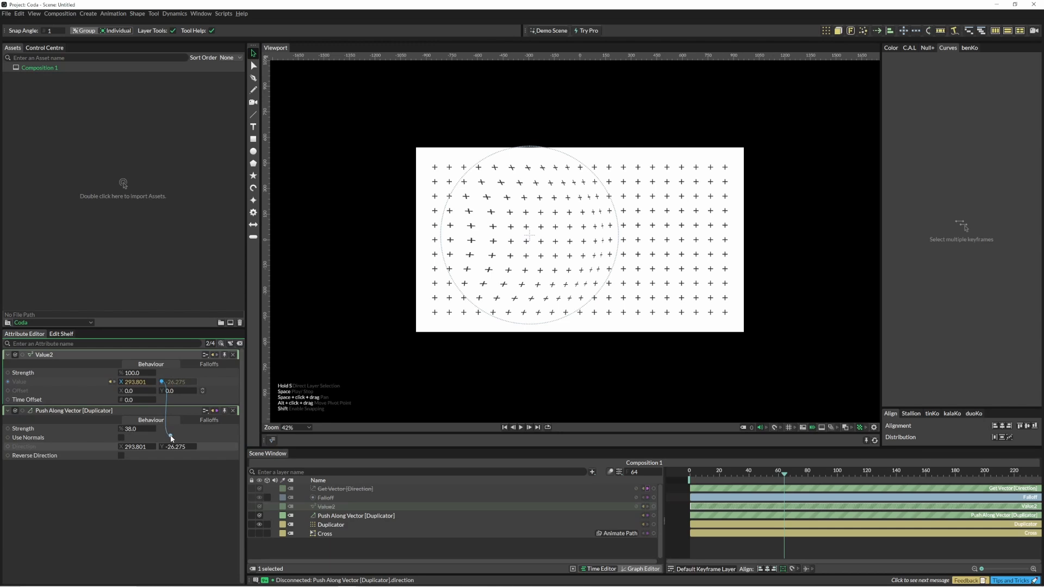
click(326, 497)
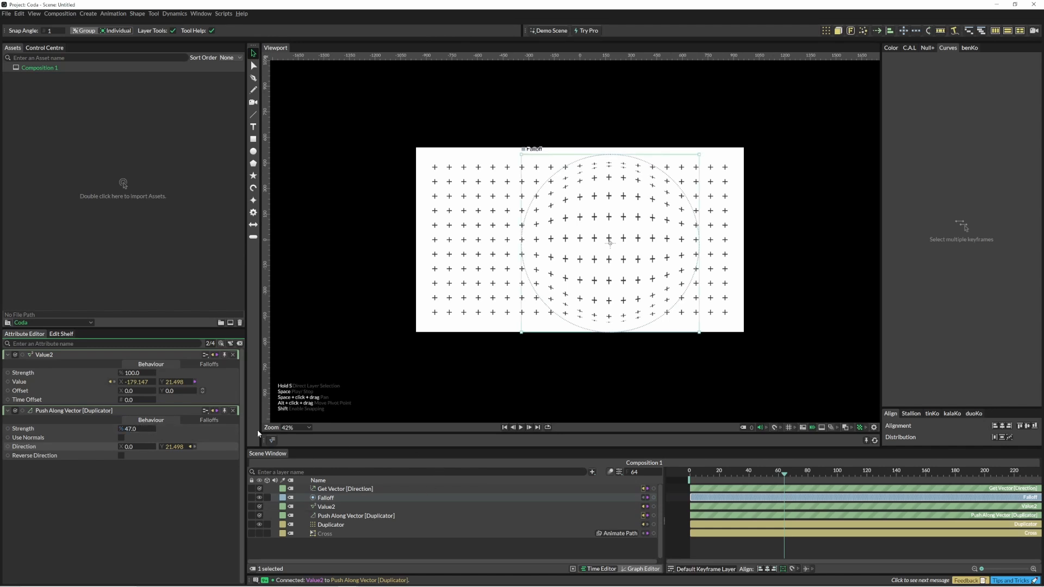
click(326, 498)
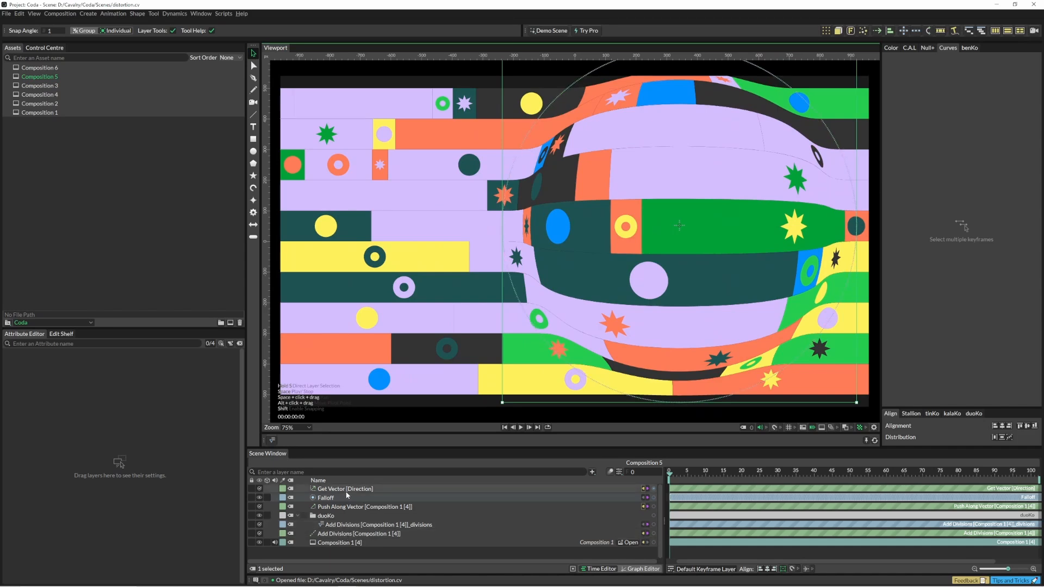
Select Composition 1 [4] and show its Shape deformers: Add Divisions and Push Along Vector.
click(346, 546)
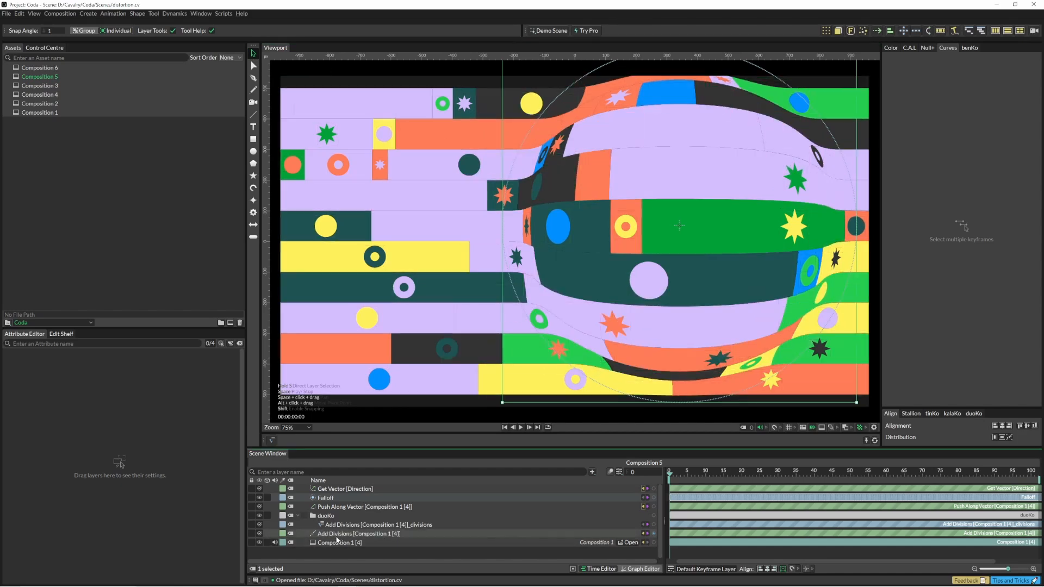
click(356, 542)
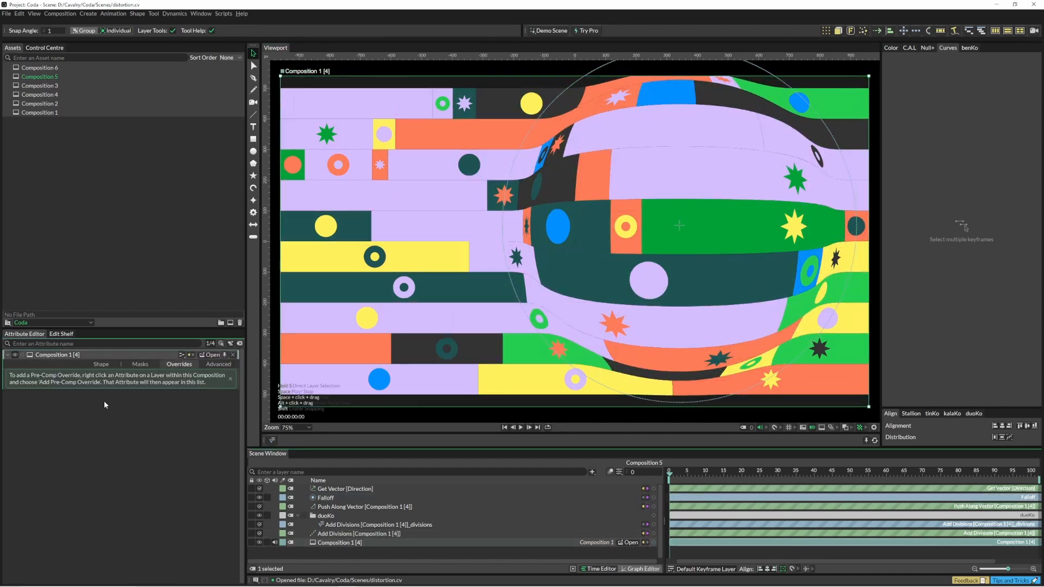
click(101, 364)
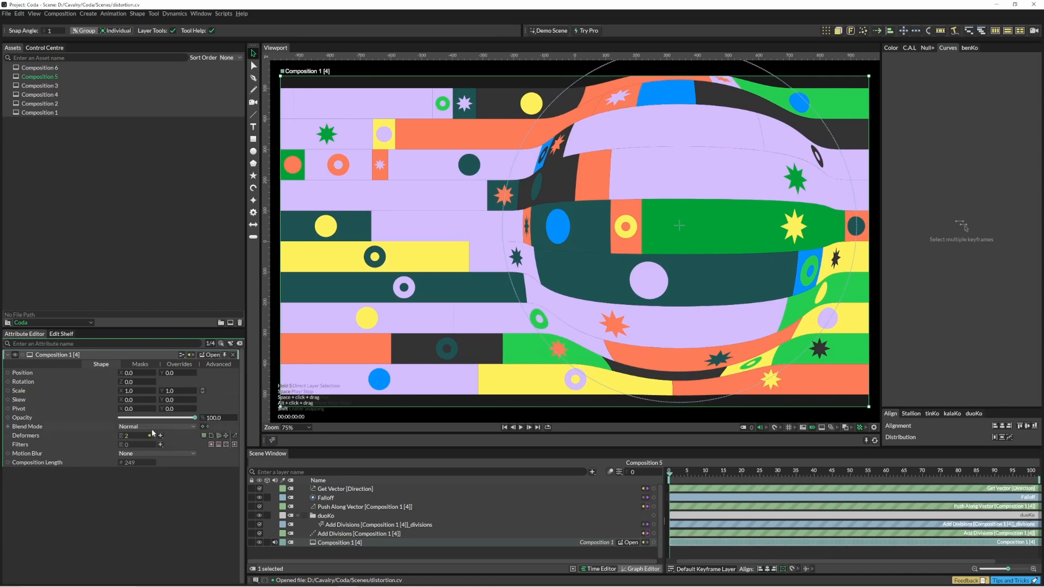
click(144, 436)
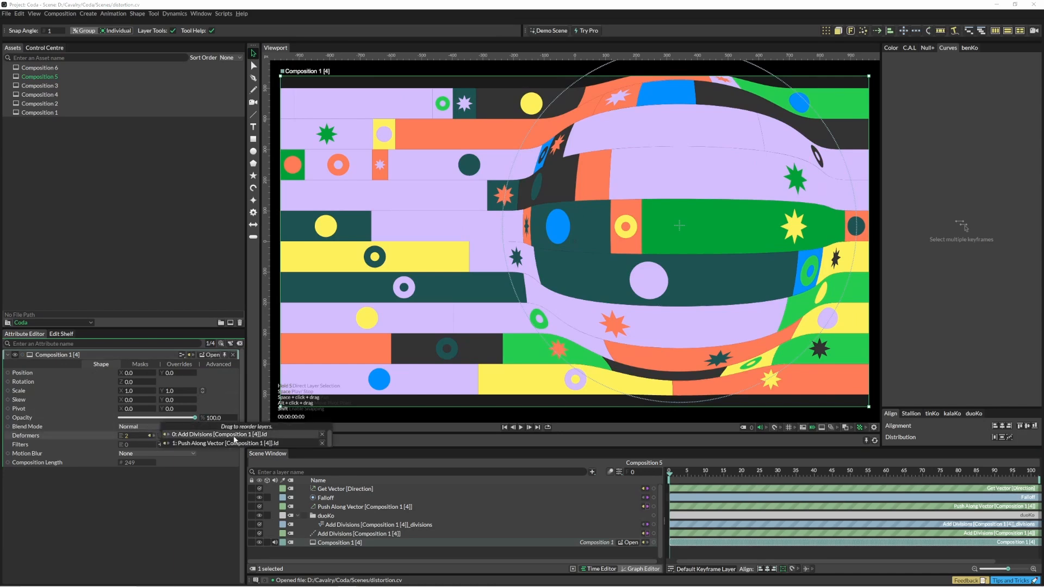
mouse_move(191, 446)
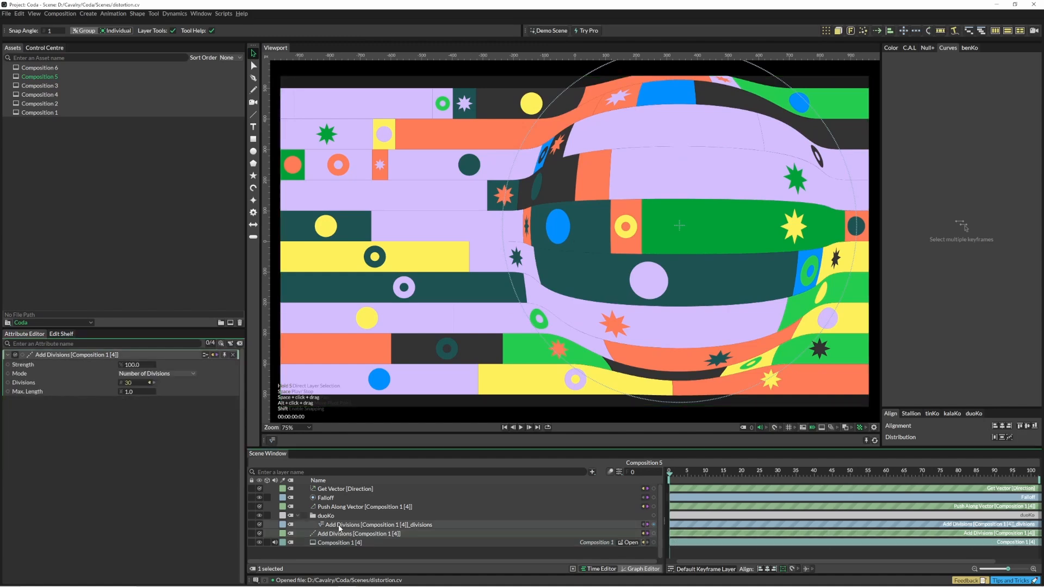
Play the timeline so the bulge travels across the striped artwork, with Add Divisions at 30.
click(253, 66)
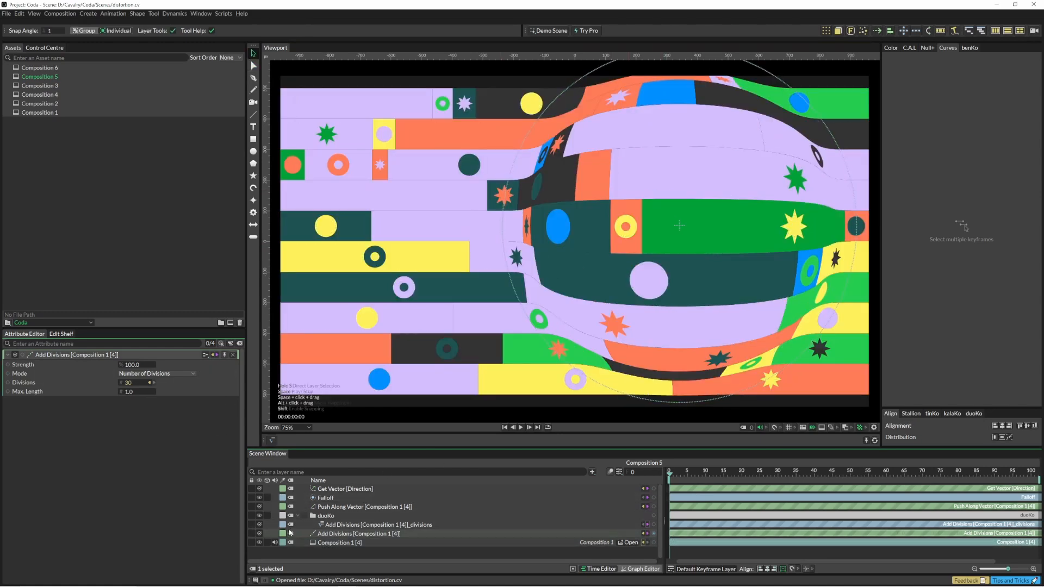
mouse_move(710, 306)
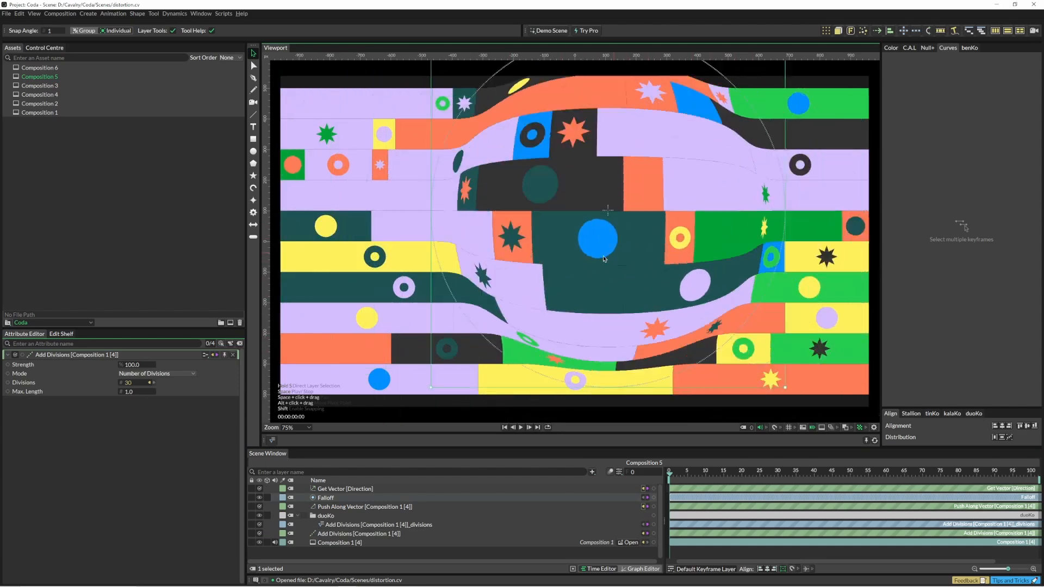
click(521, 427)
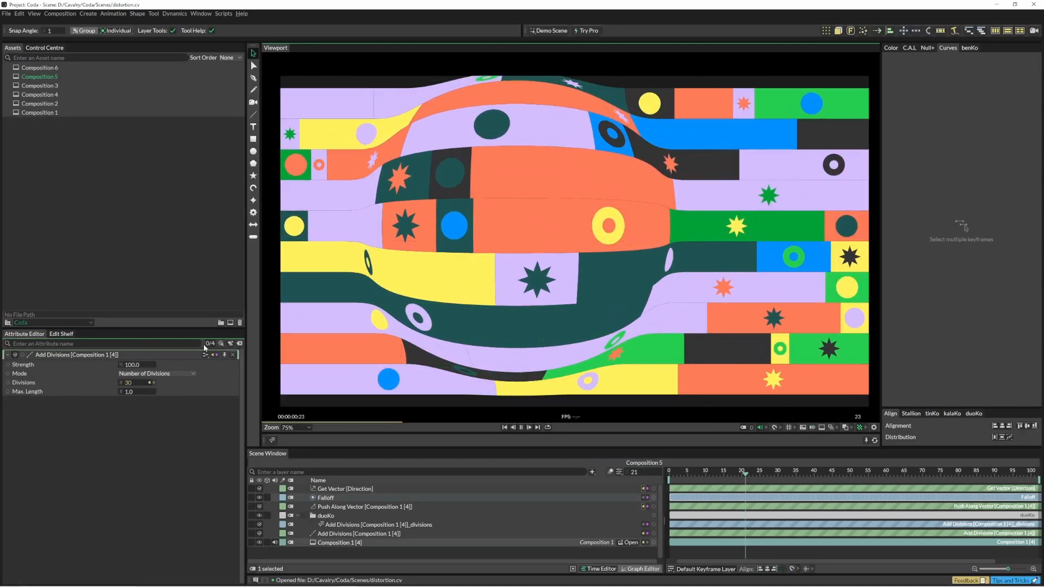
click(520, 427)
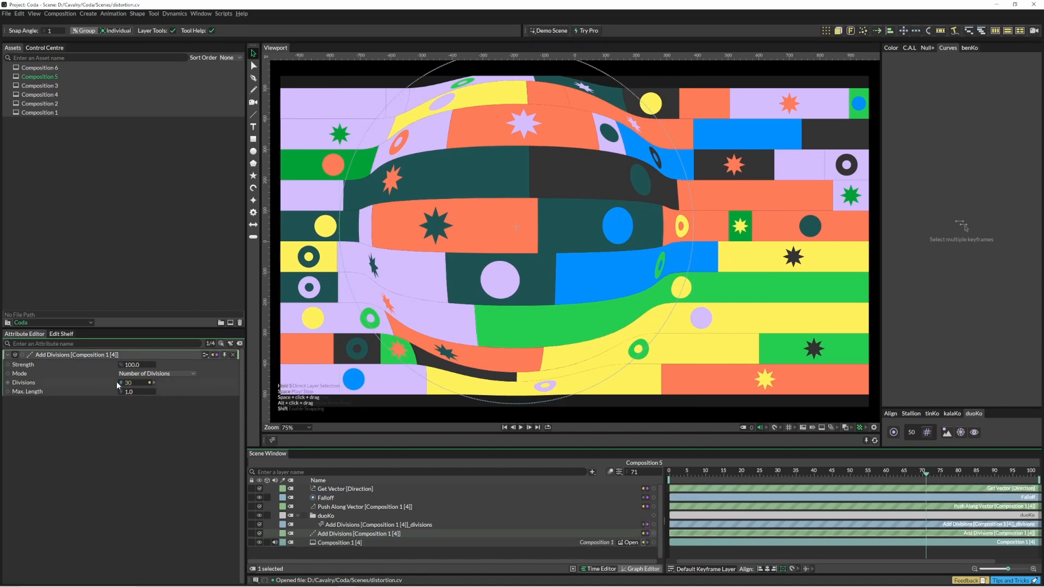
Enable duoKo proxy mode so Add Divisions drops to 7, then play and stop the lighter distortion.
click(127, 382)
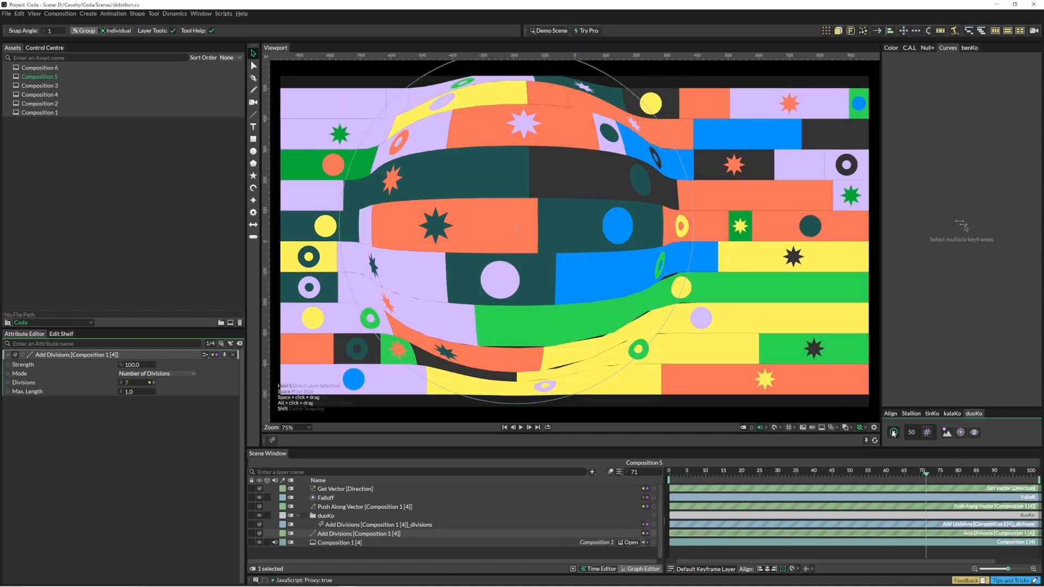
click(521, 427)
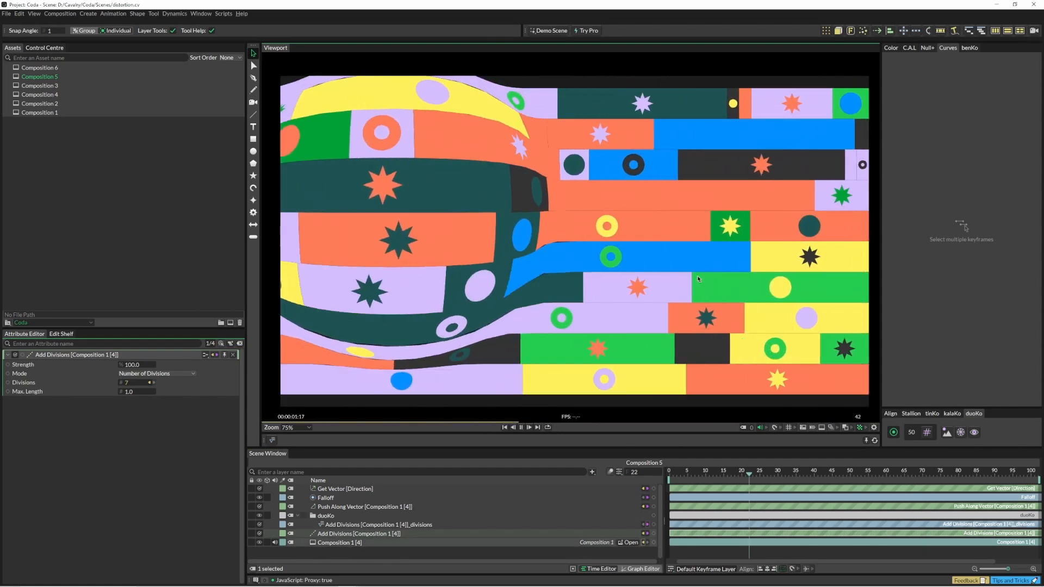
click(521, 427)
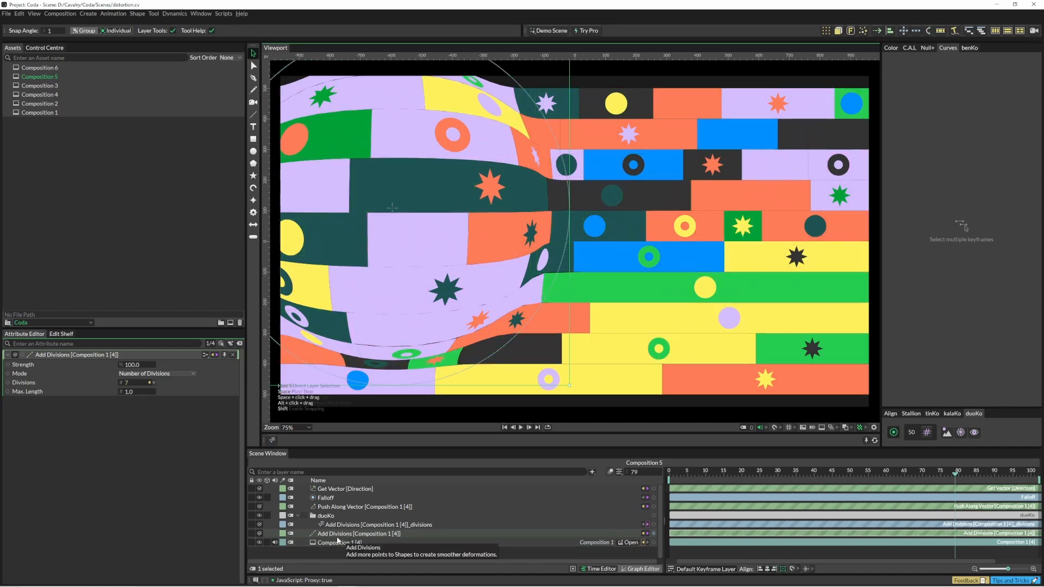
mouse_move(328, 506)
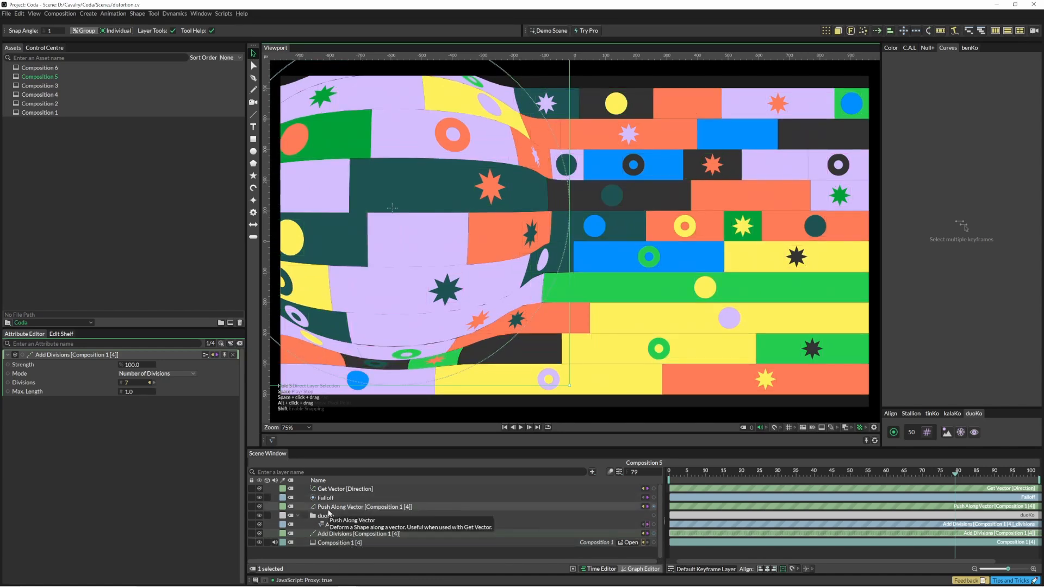